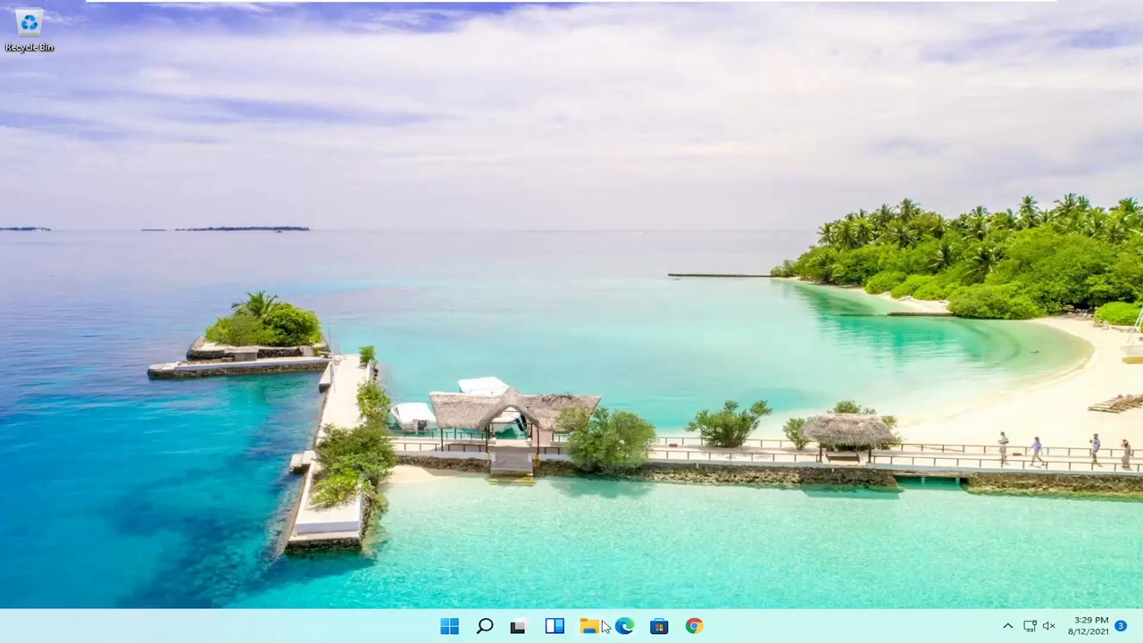
Start File Explorer and go into This PC's Local Disk (C:).
left_click(589, 625)
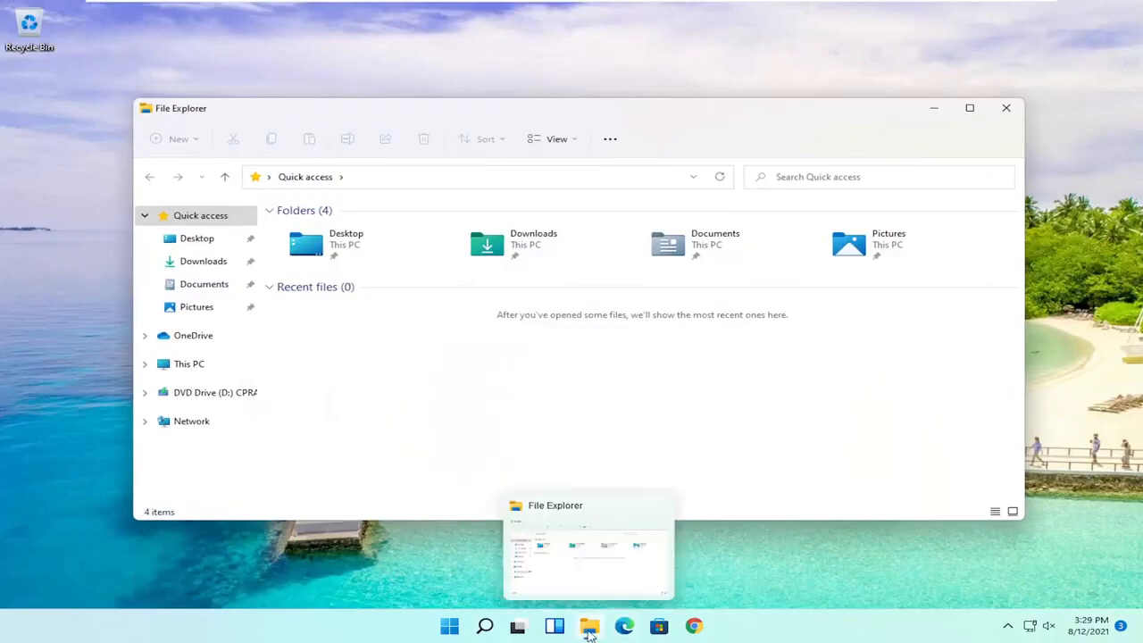
mouse_move(485, 625)
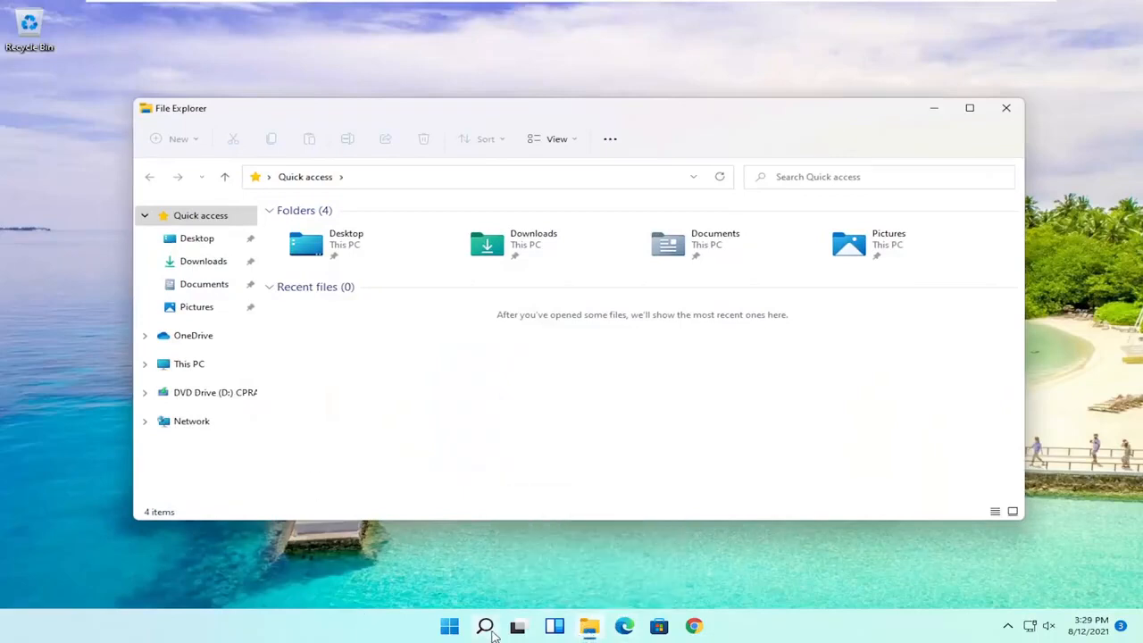
mouse_move(186, 366)
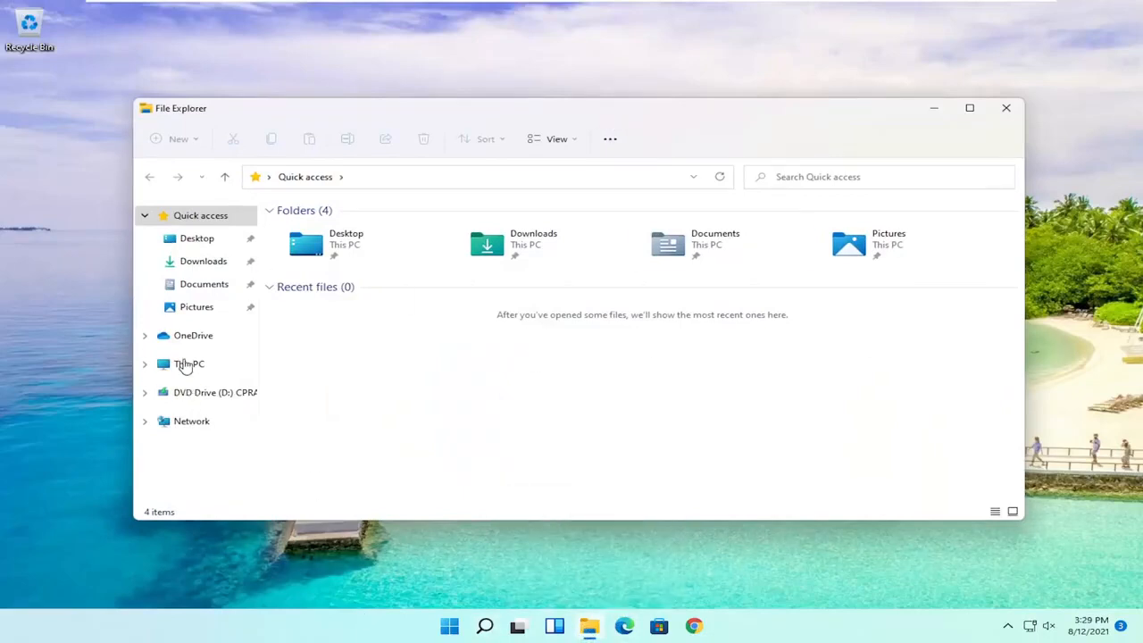
left_click(189, 364)
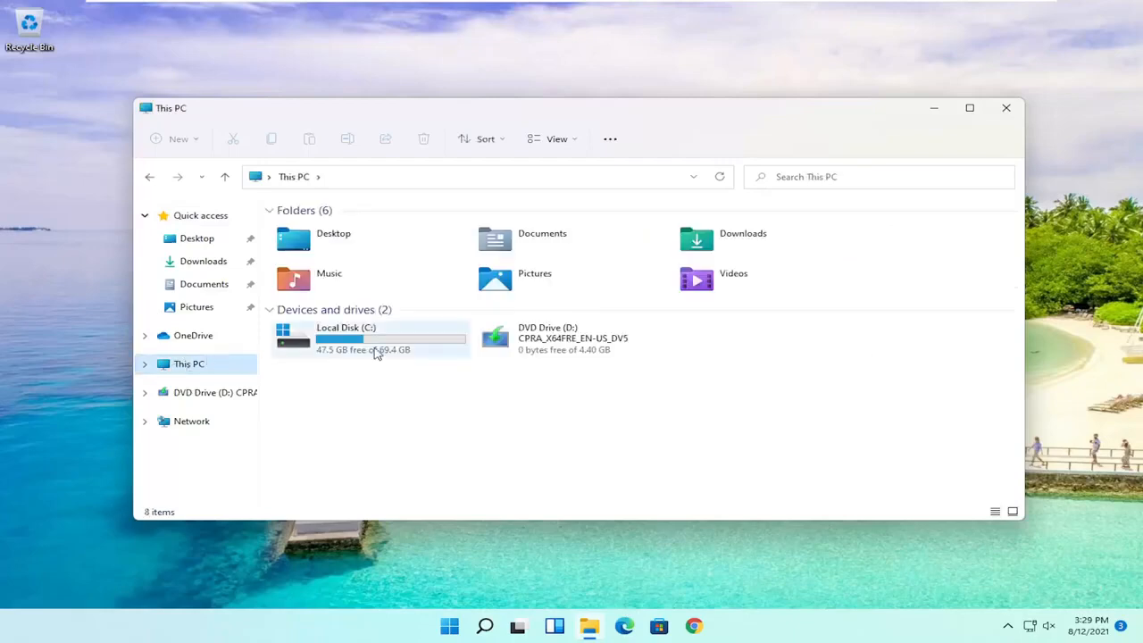
double_click(346, 337)
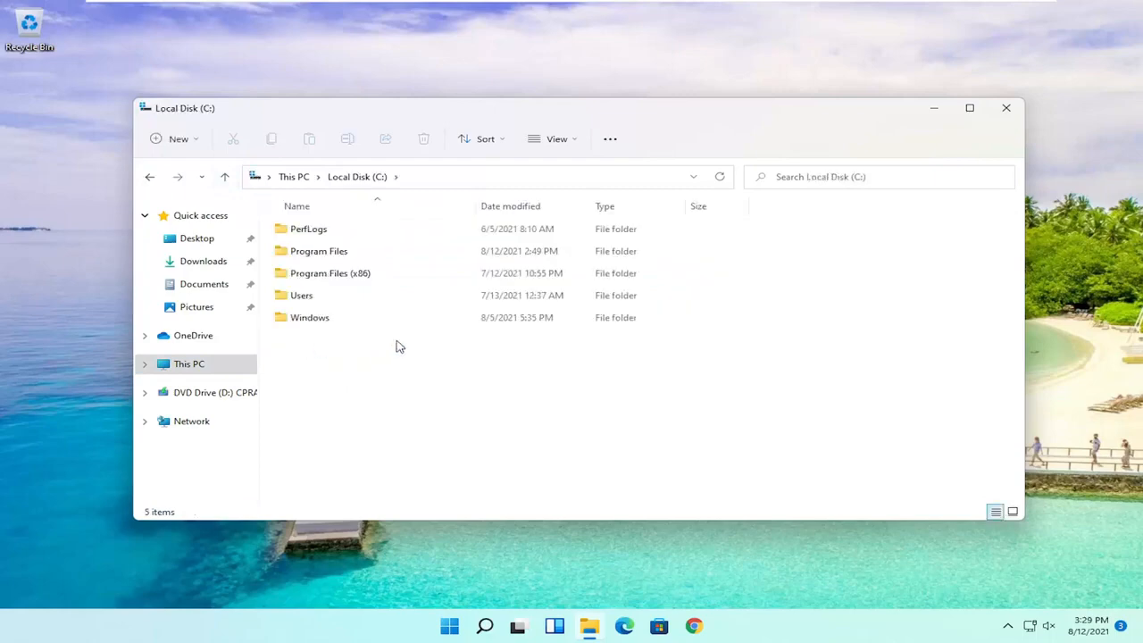
mouse_move(354, 274)
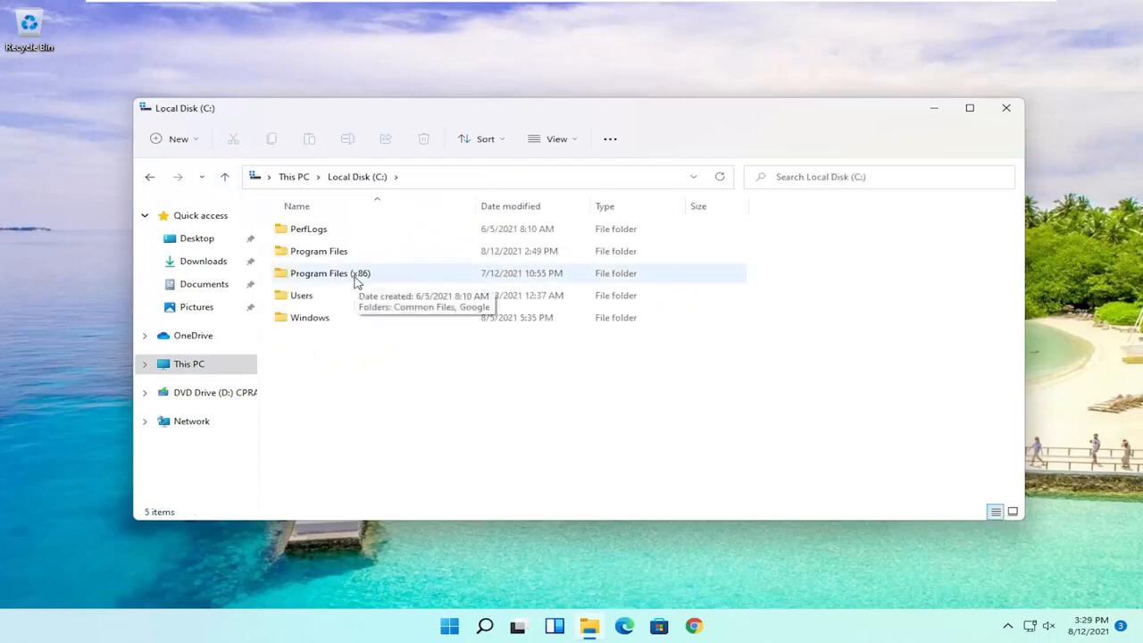
Navigate into Program Files (x86) > Microsoft > Edge > Application.
double_click(329, 271)
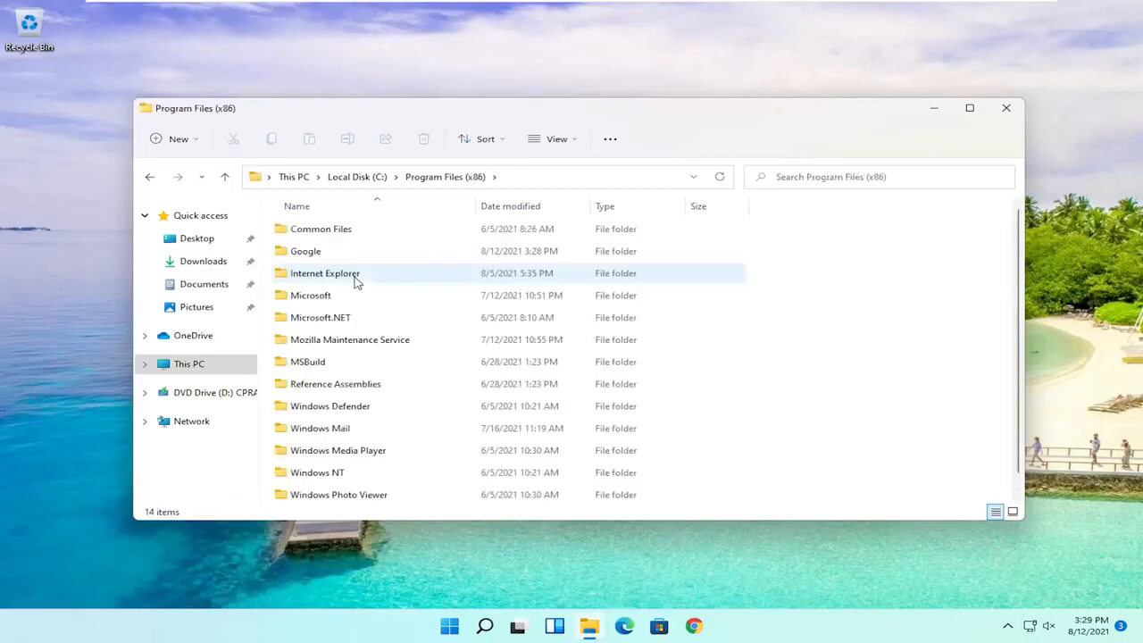
mouse_move(311, 295)
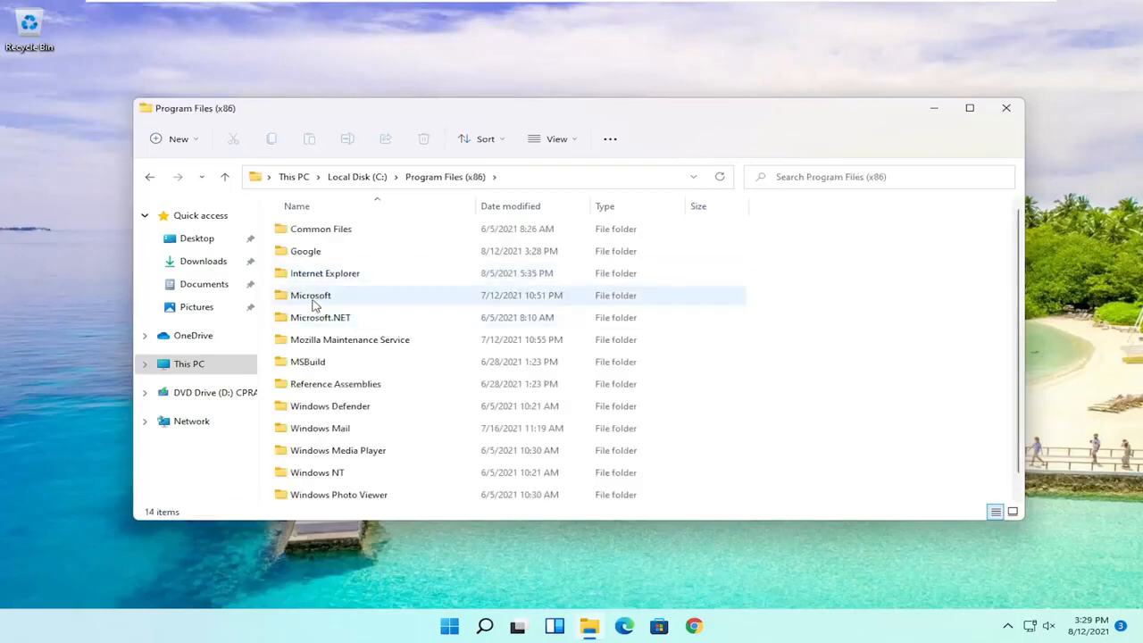
double_click(311, 295)
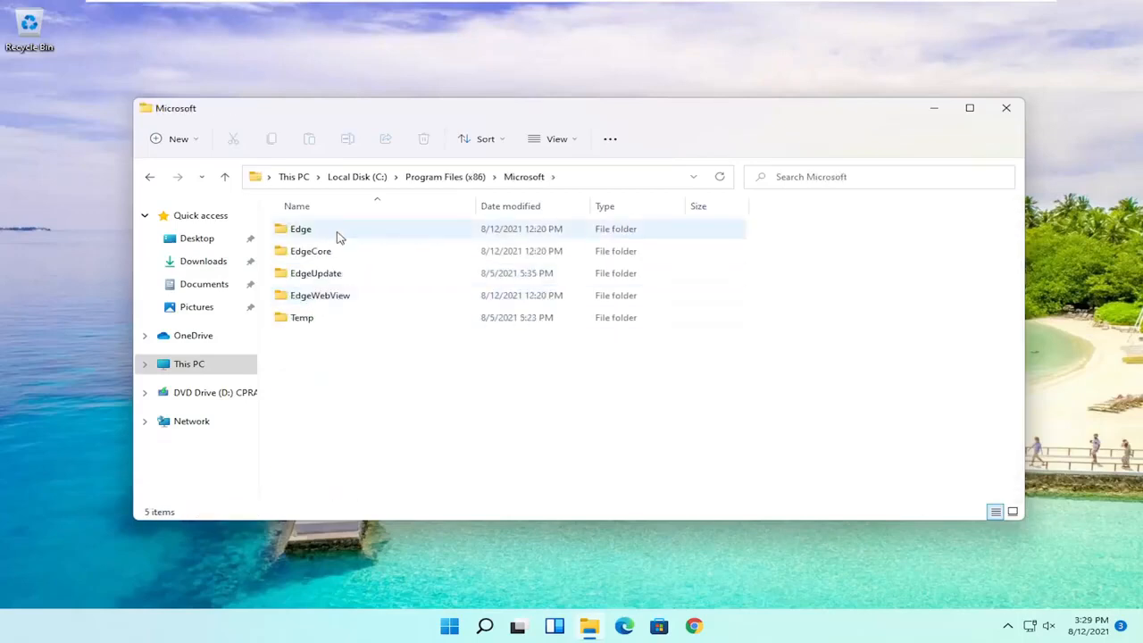
double_click(300, 228)
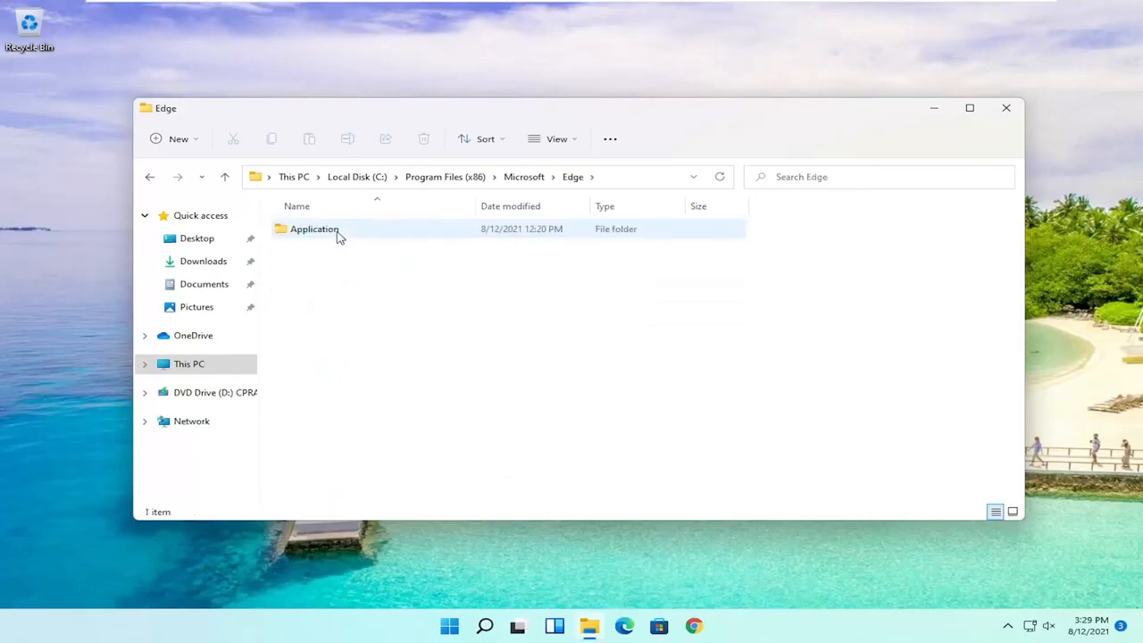
double_click(315, 229)
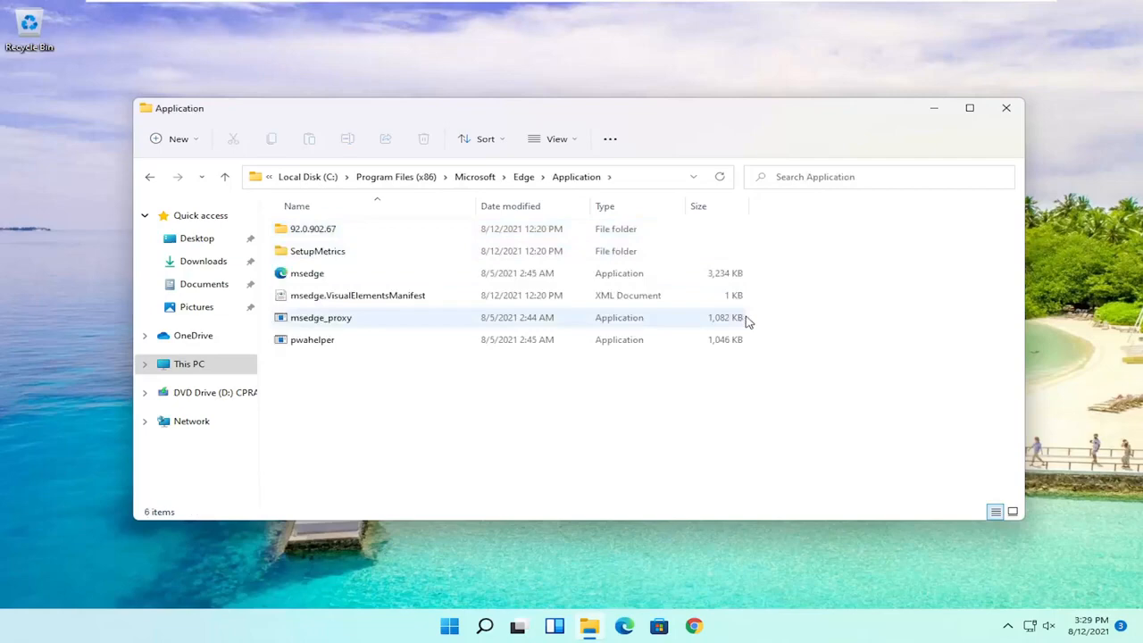
Go into the 92.0.902.67 version folder and then its Installer subfolder.
left_click(312, 229)
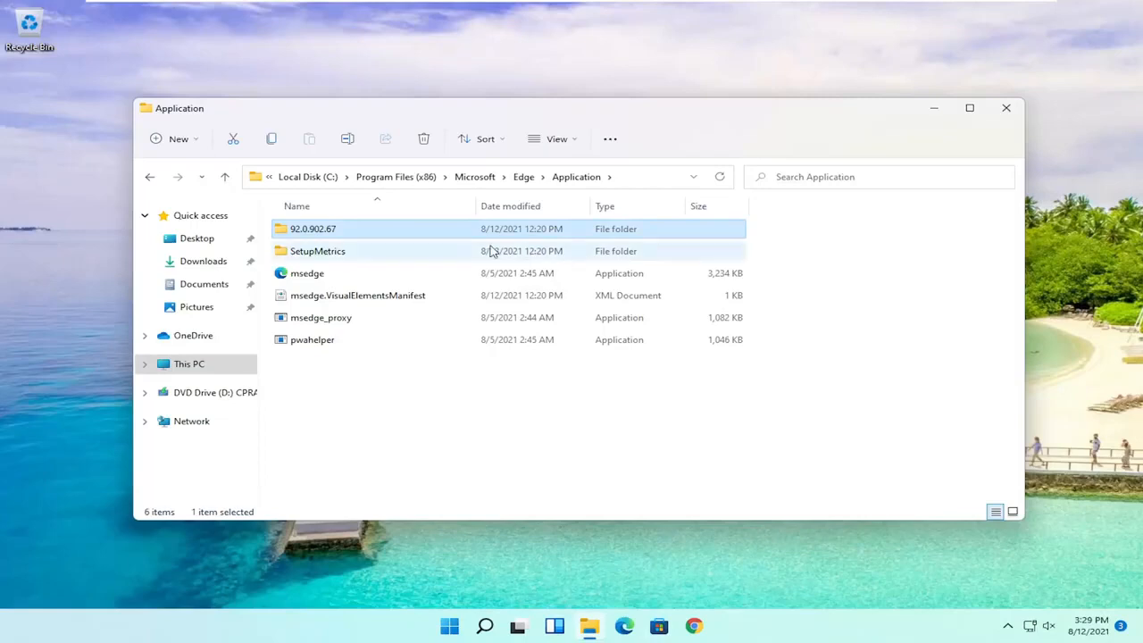
double_click(314, 228)
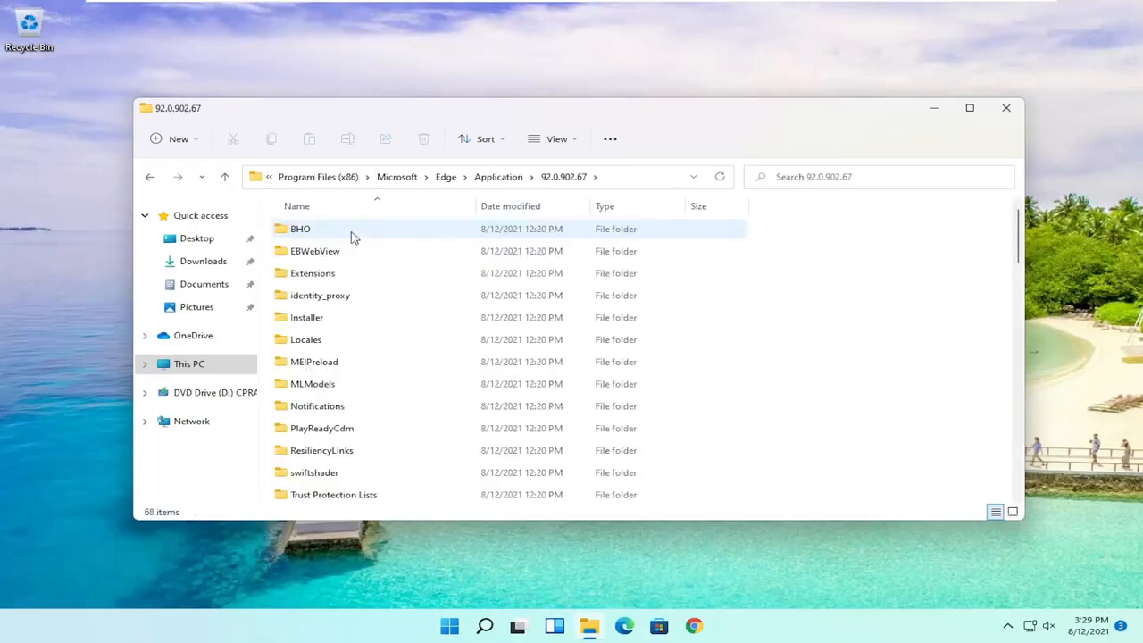
left_click(307, 318)
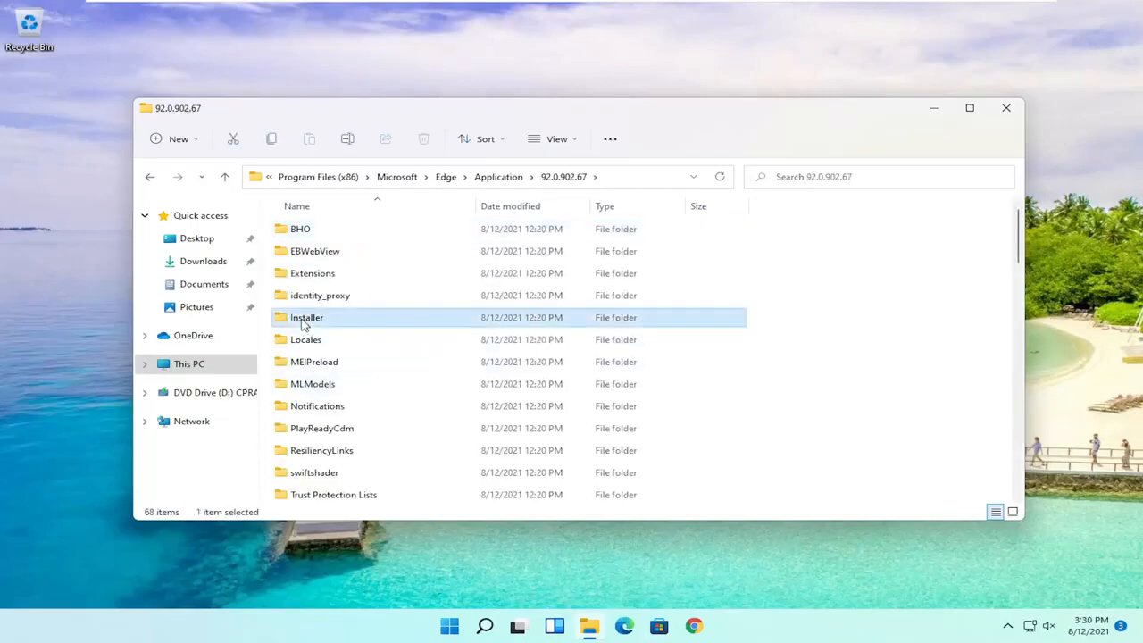
mouse_move(307, 318)
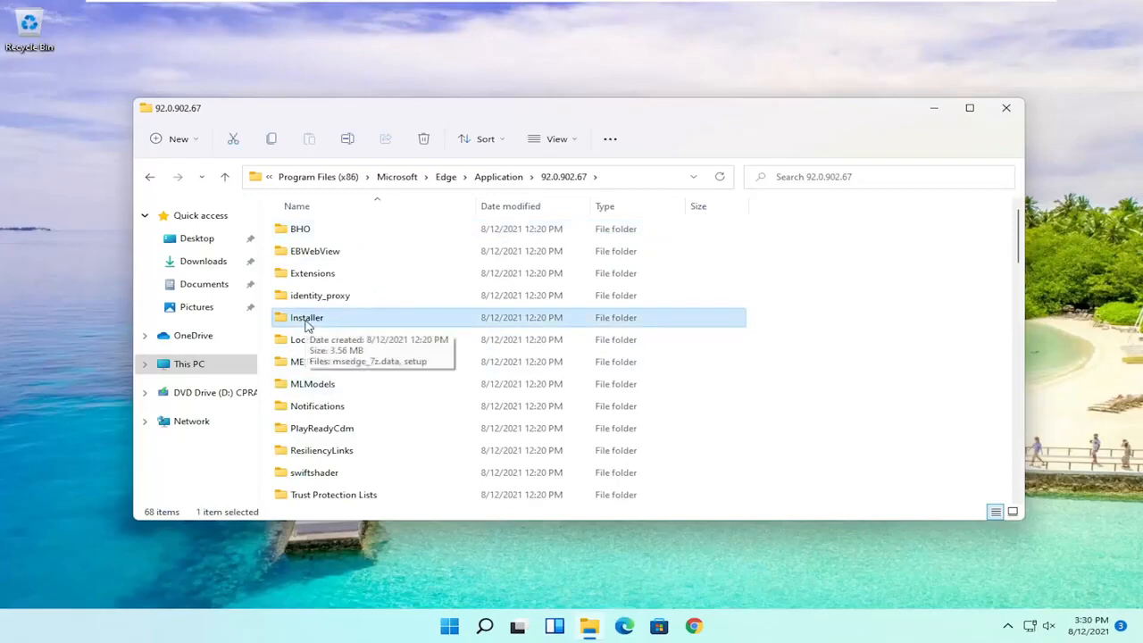
double_click(308, 318)
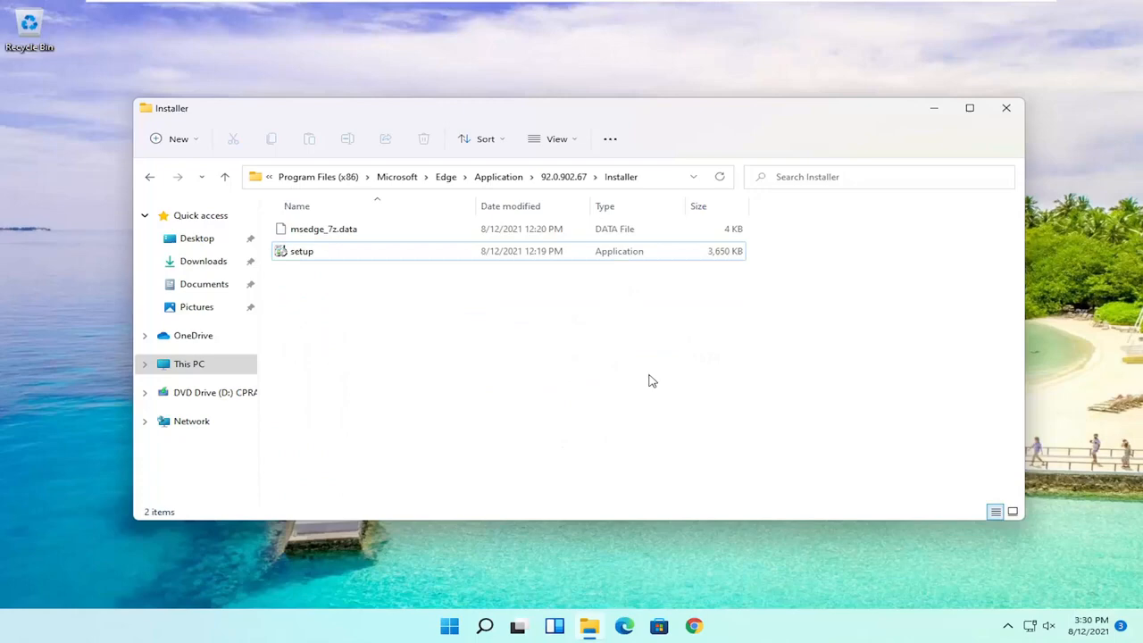
Select the setup application file in the Installer folder.
left_click(302, 249)
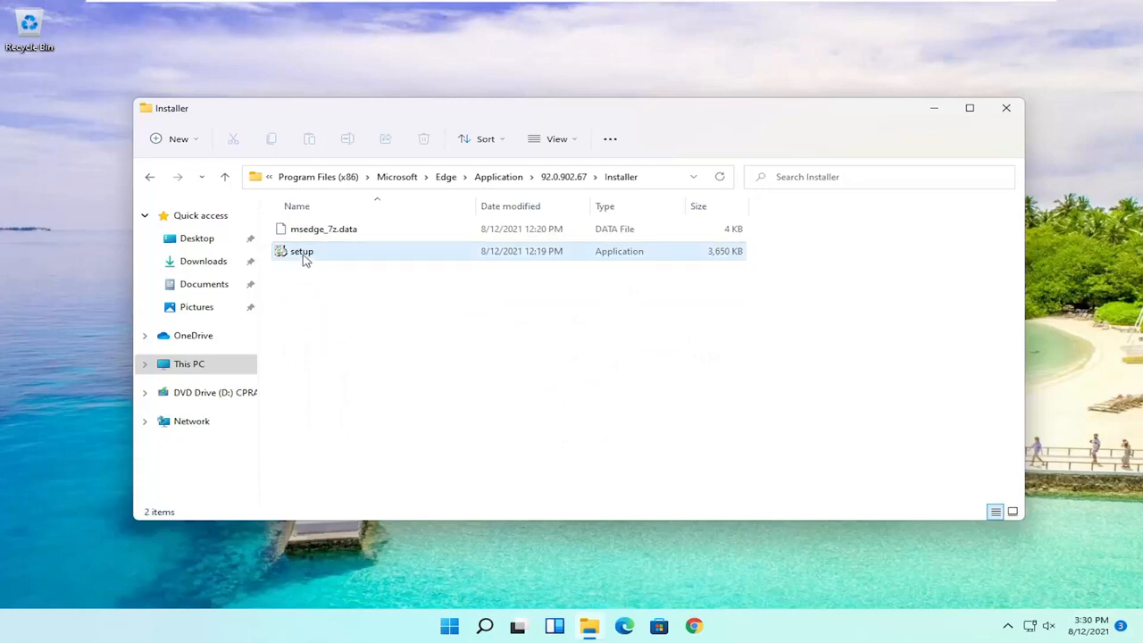
left_click(613, 364)
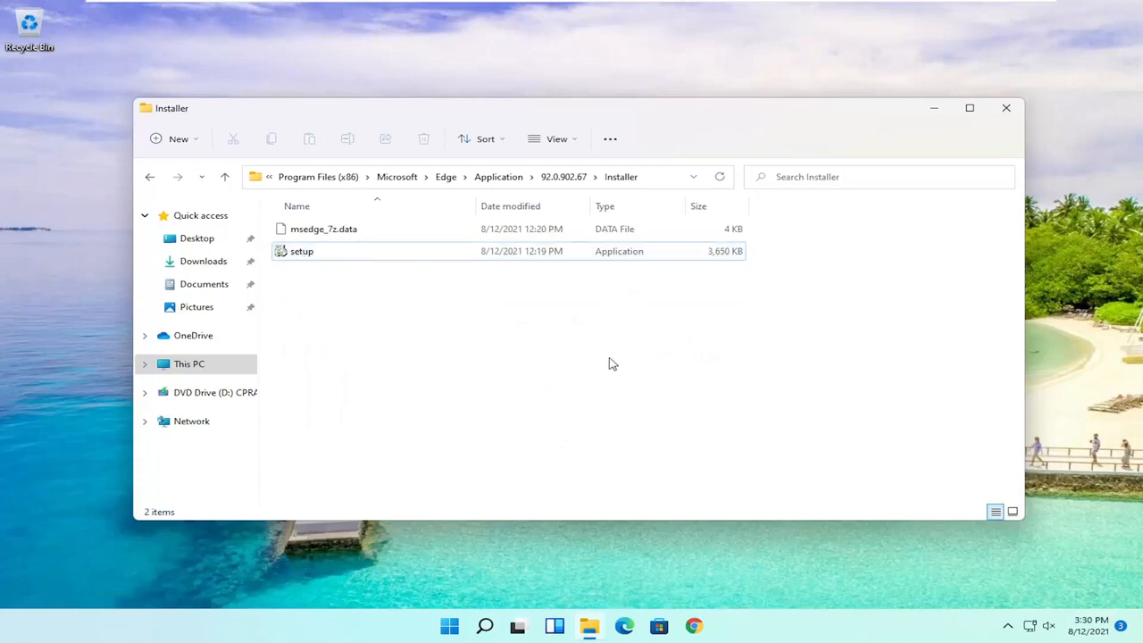
mouse_move(450, 389)
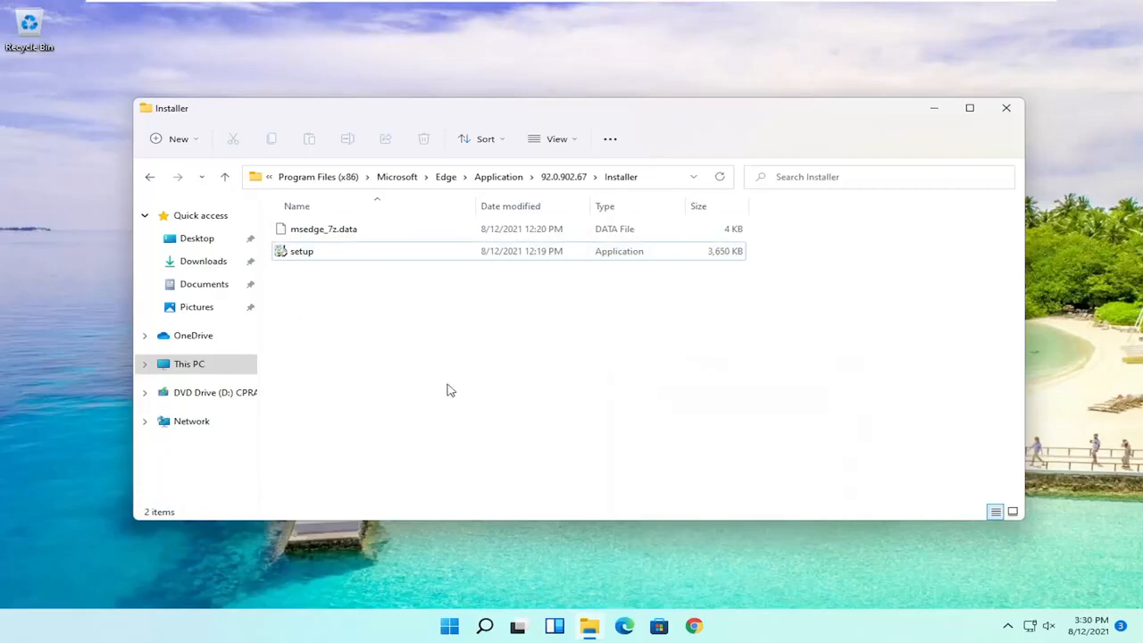
mouse_move(494, 382)
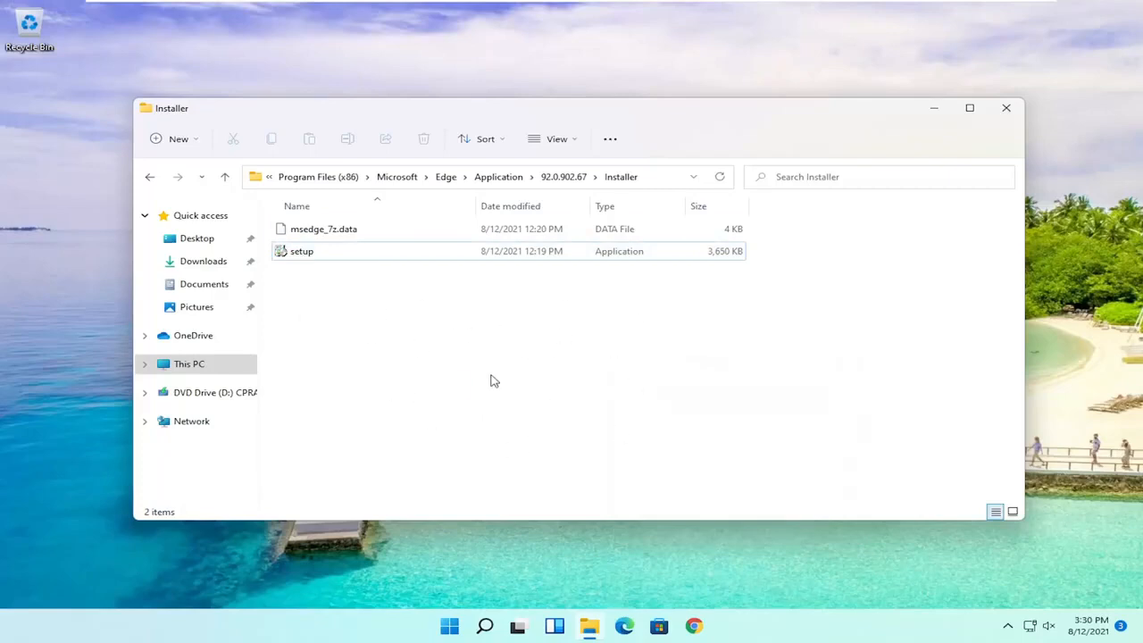
right_click(494, 382)
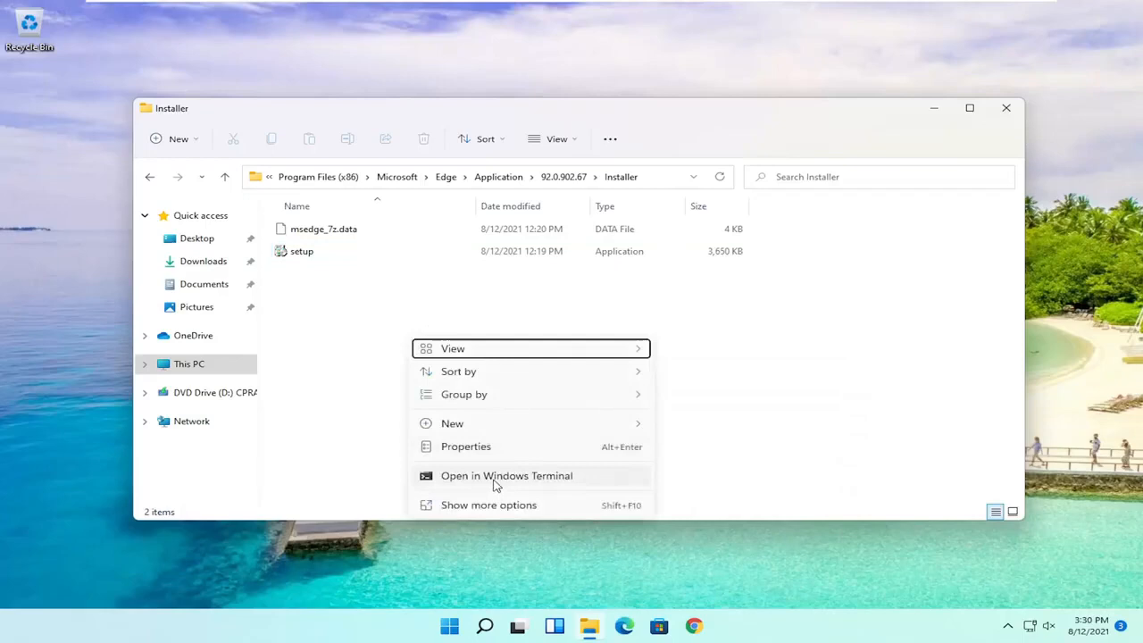
mouse_move(504, 480)
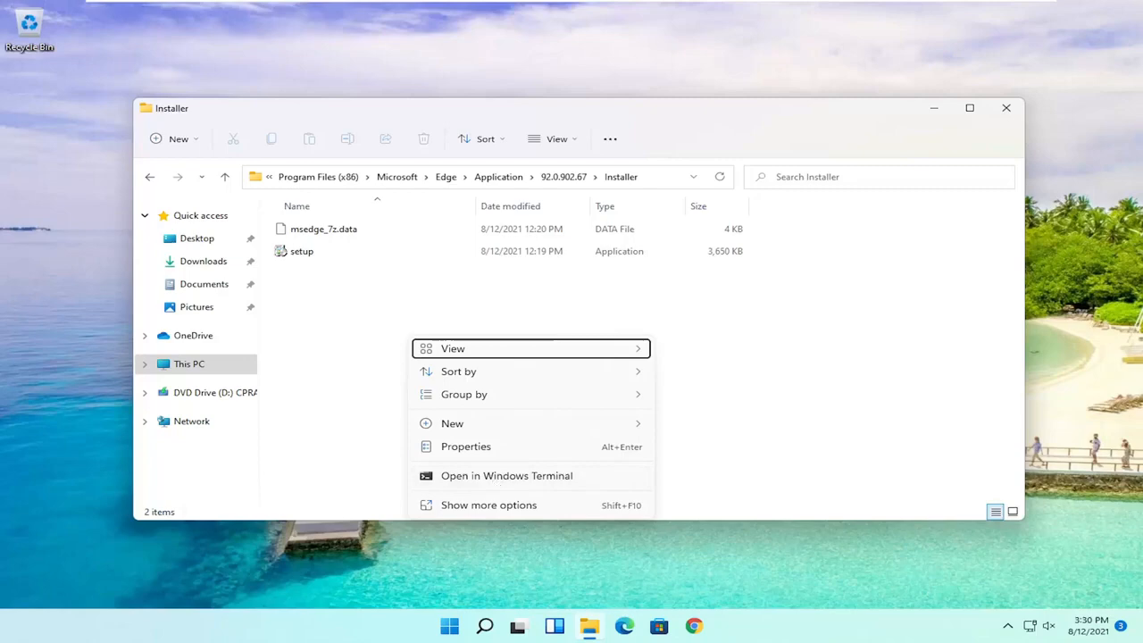
left_click(473, 479)
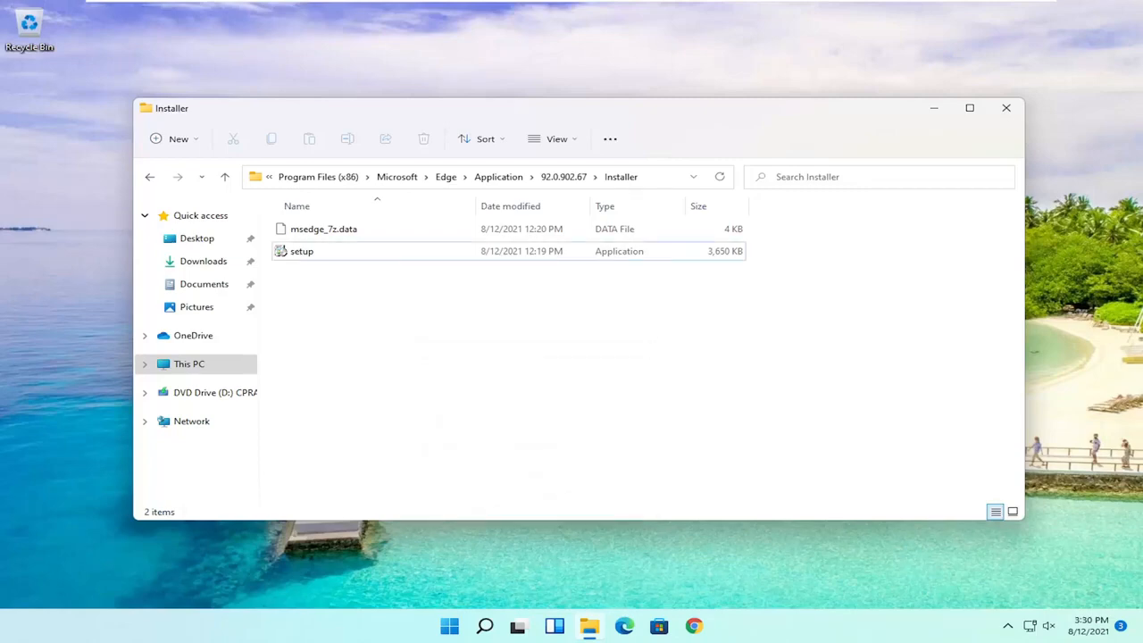
Run .\setup.exe -uninstall -system-level -verbose-logging -force-uninstall in PowerShell and grant the UAC prompt.
left_click(711, 625)
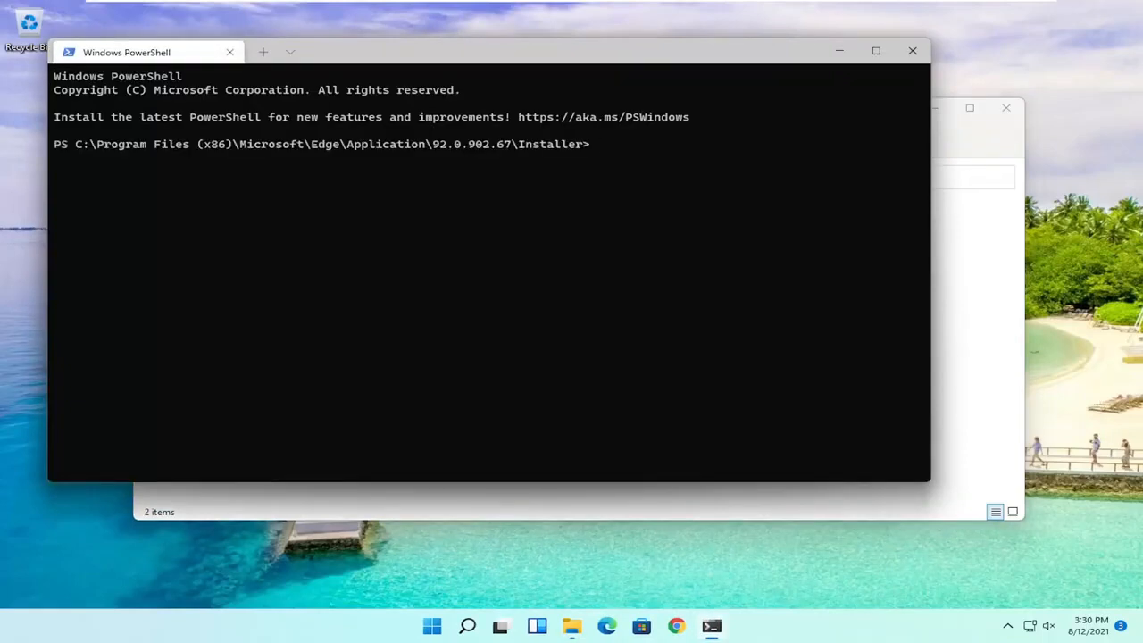
mouse_move(634, 143)
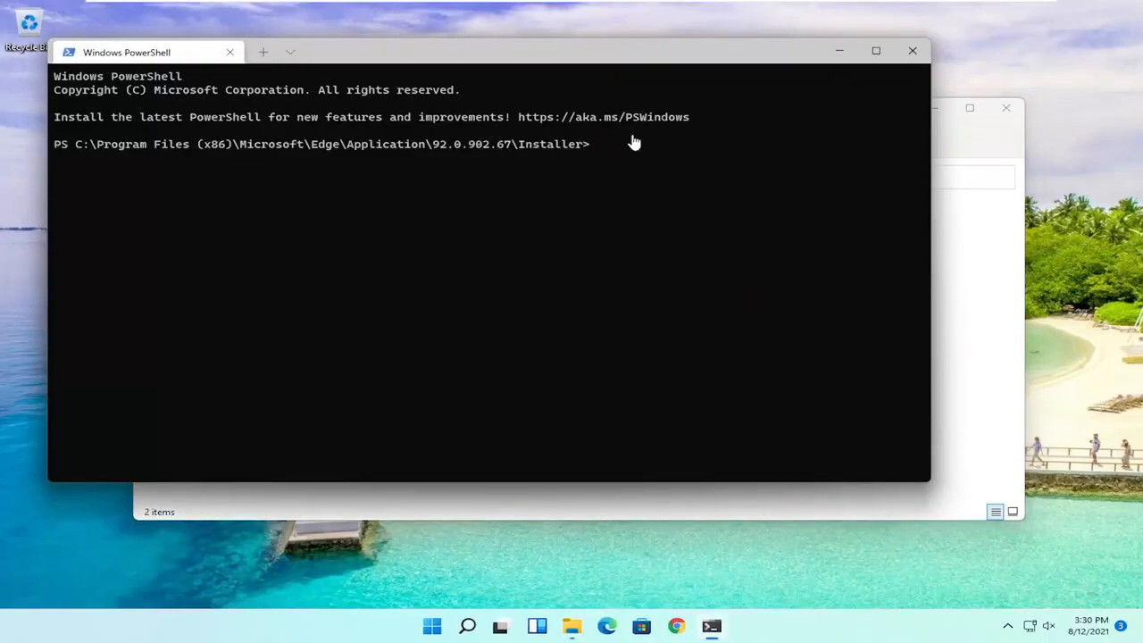
mouse_move(489, 55)
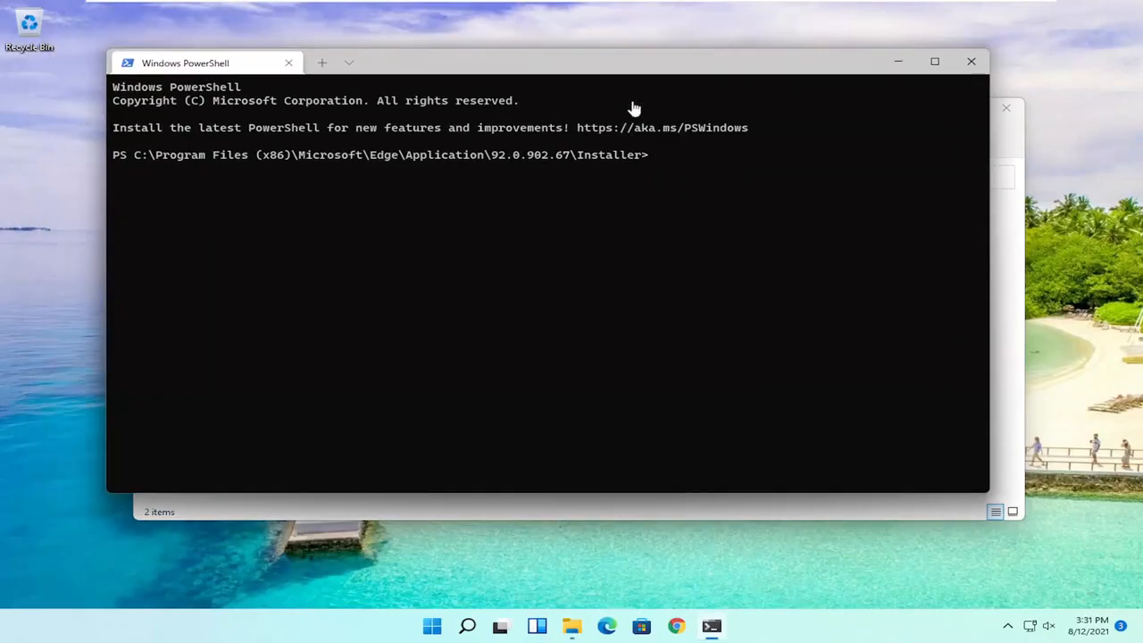
mouse_move(557, 100)
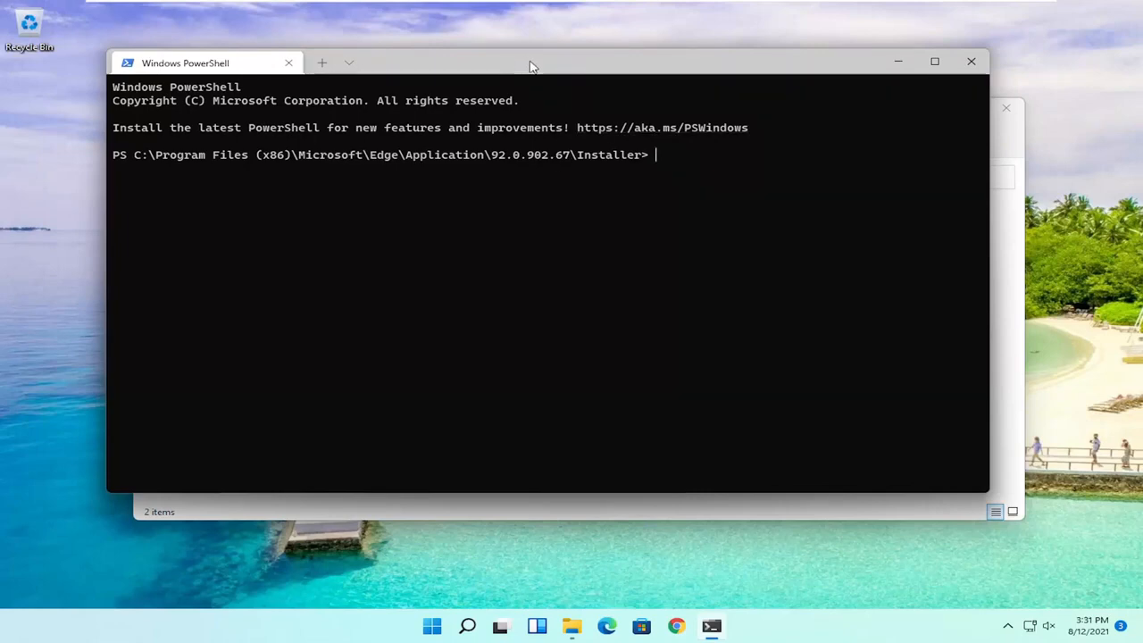
mouse_move(660, 154)
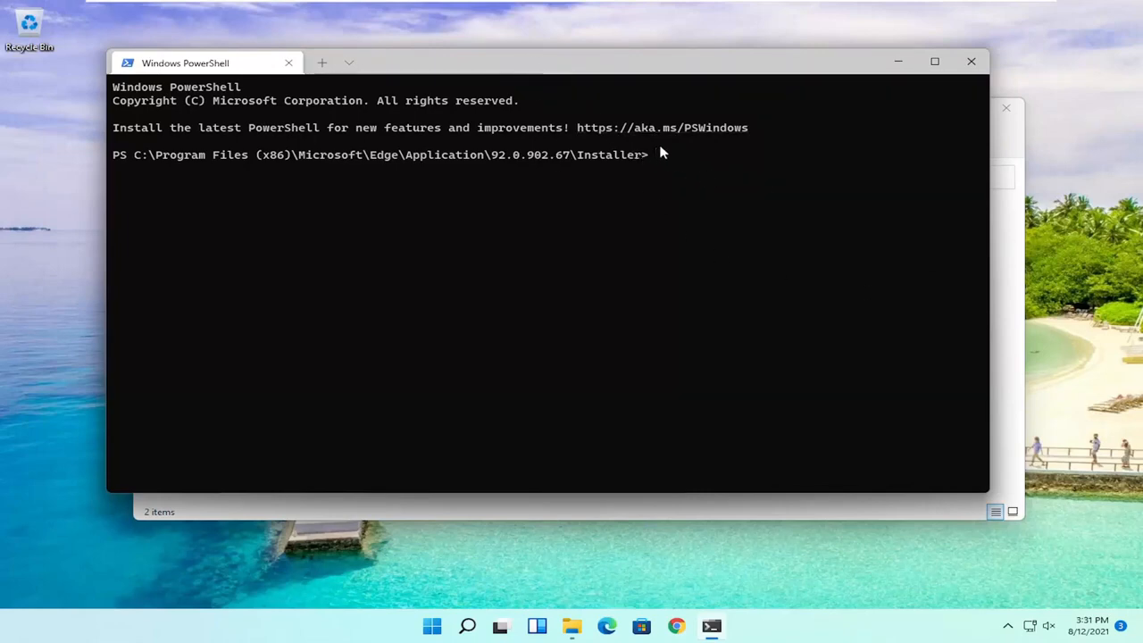
type(".\\setup.exe -uninstall -system-level -verbose-logging -force-uninstall")
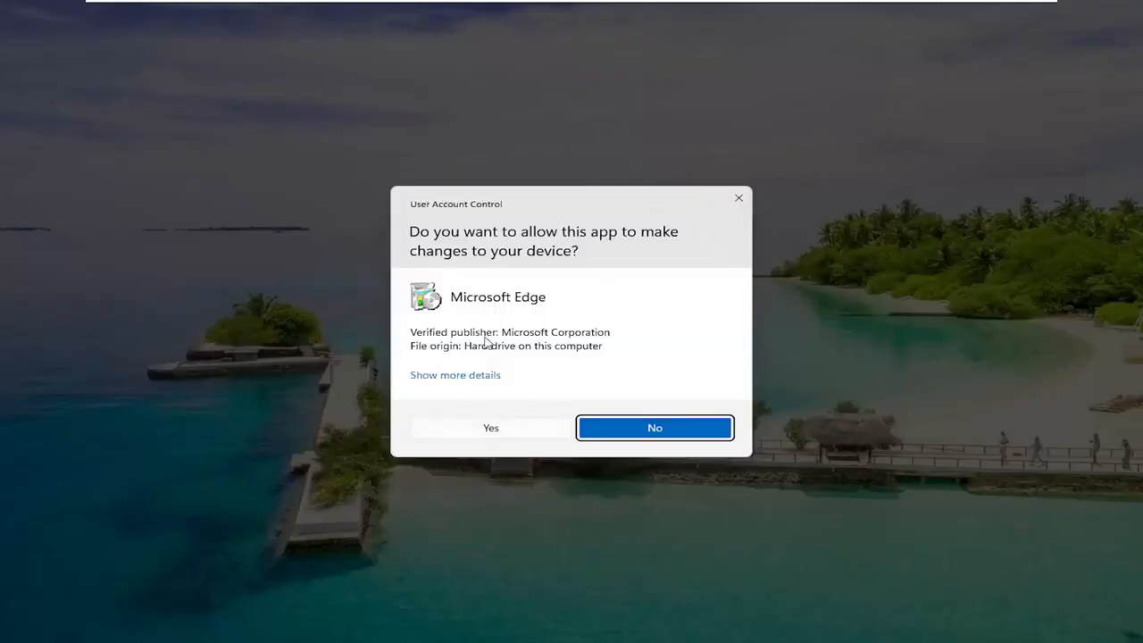
left_click(489, 427)
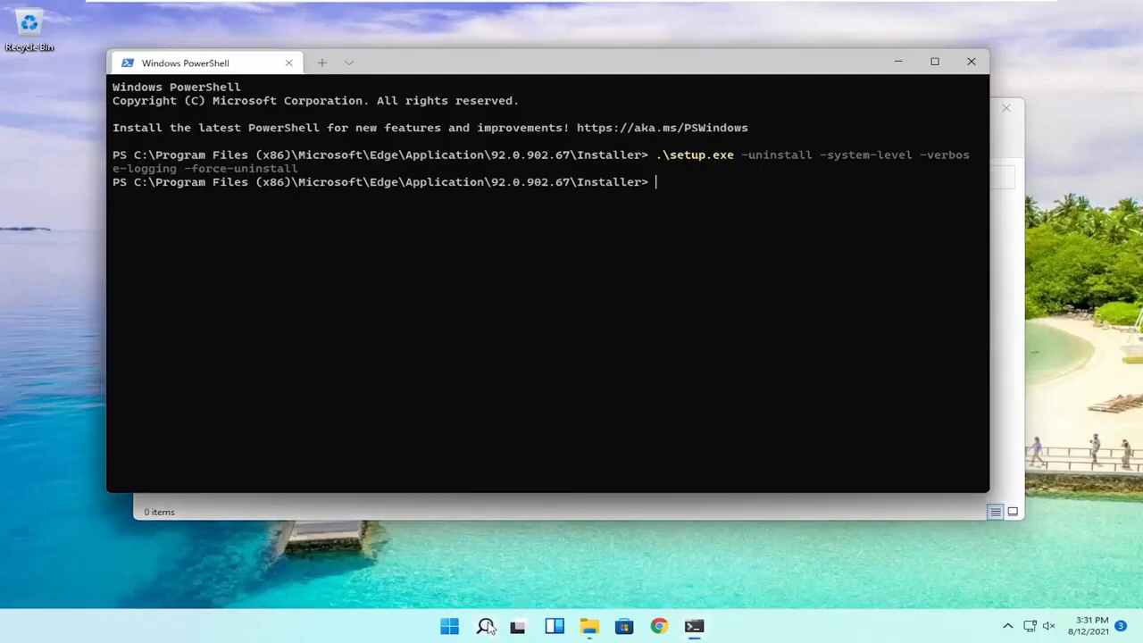
Search Windows for 'edge' and attempt to launch Microsoft Edge, which no longer opens.
left_click(486, 625)
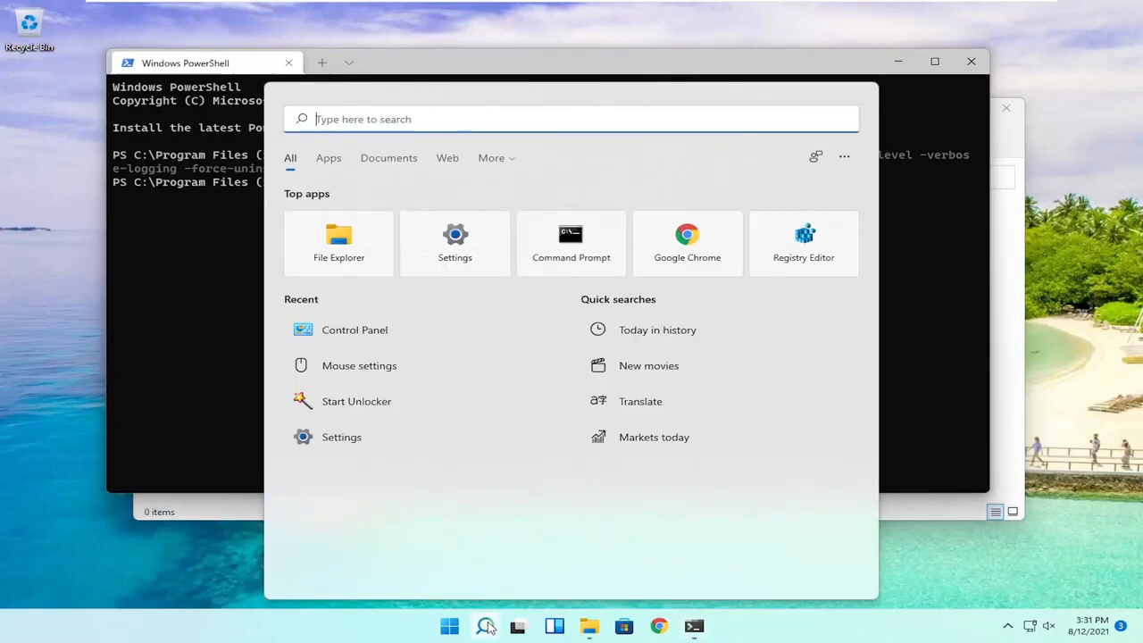
type("edge")
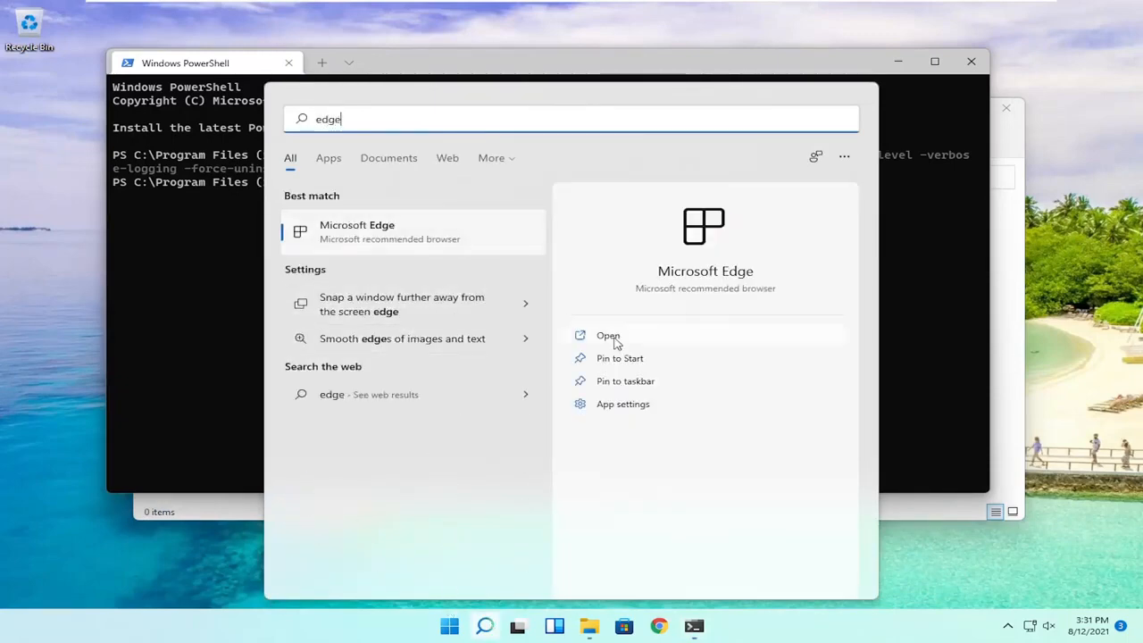
left_click(450, 624)
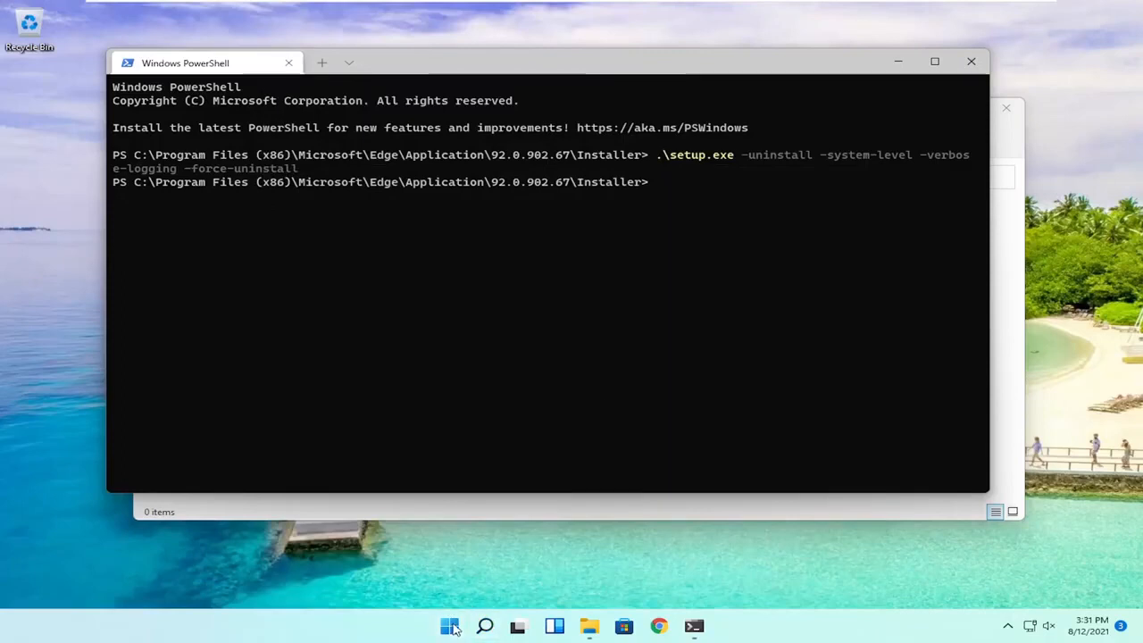
Close the PowerShell window, leaving the bare desktop.
left_click(450, 625)
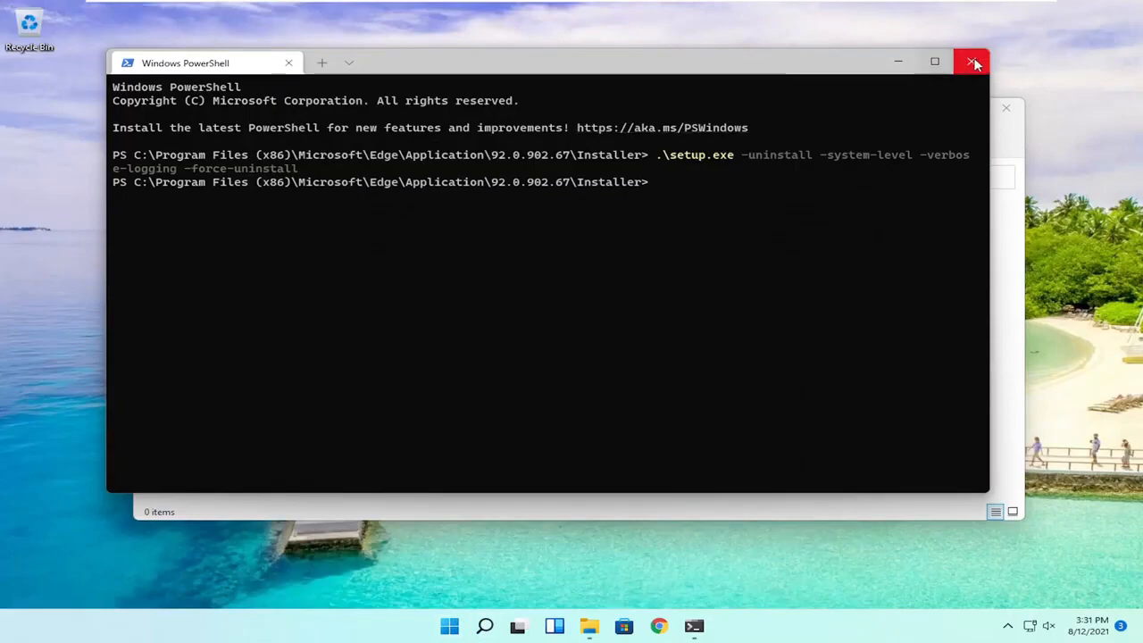
left_click(971, 61)
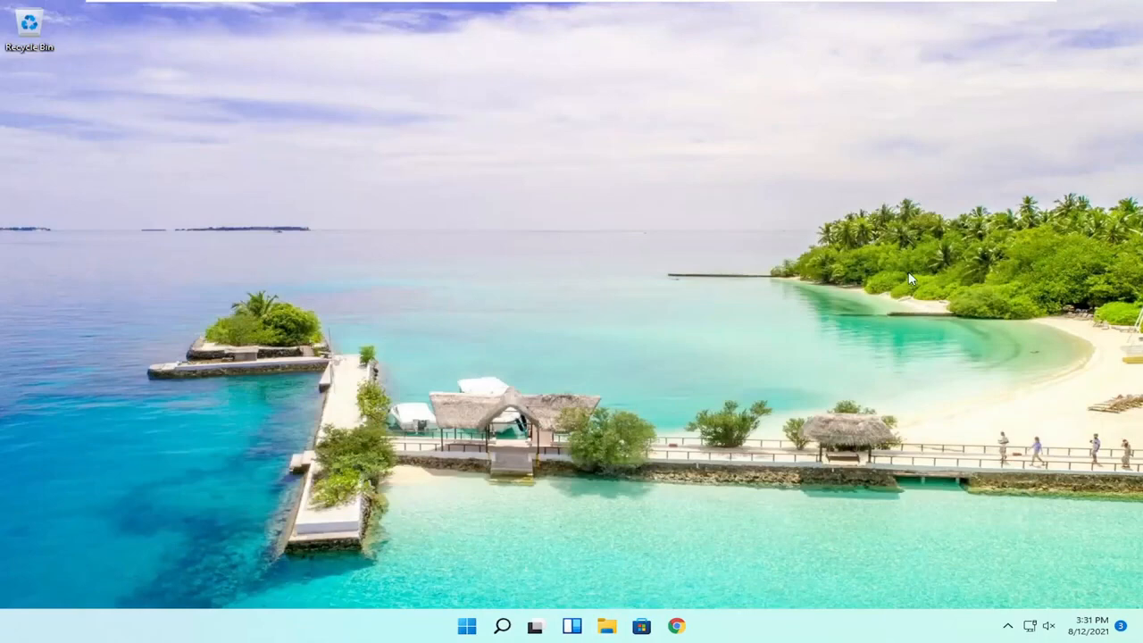